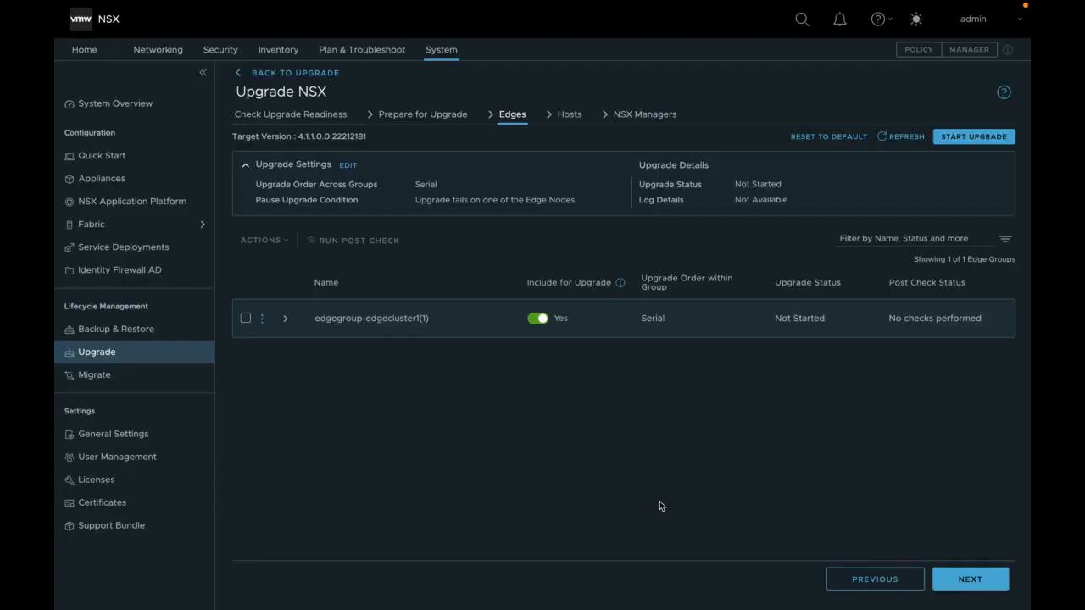
pyautogui.moveTo(406, 234)
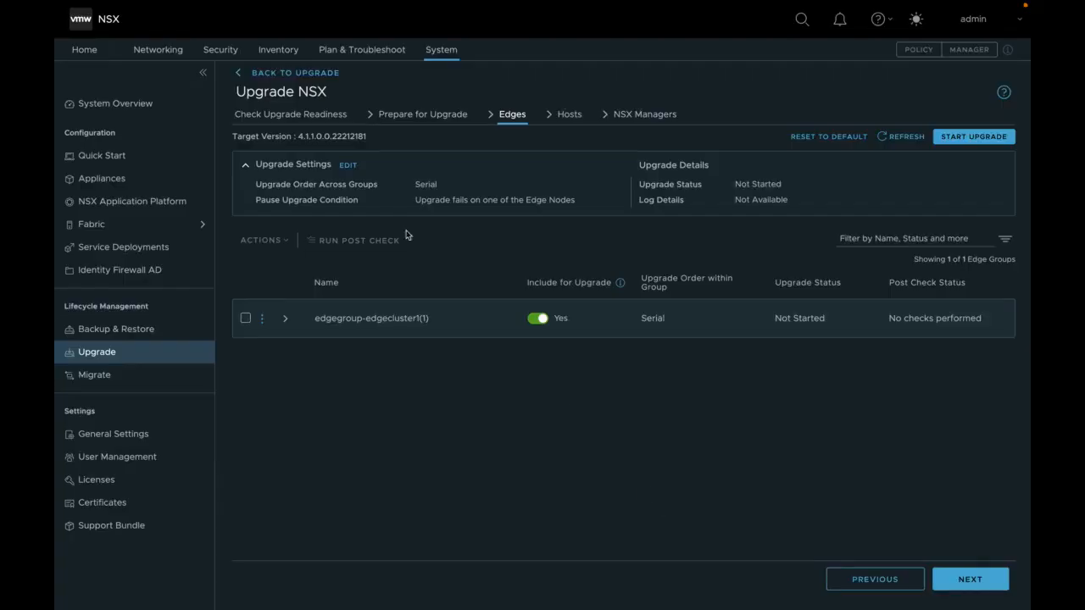
# - Review the edge upgrade settings unchanged, then start and confirm upgrading edgegroup-edgecluster1(1)
pyautogui.click(348, 165)
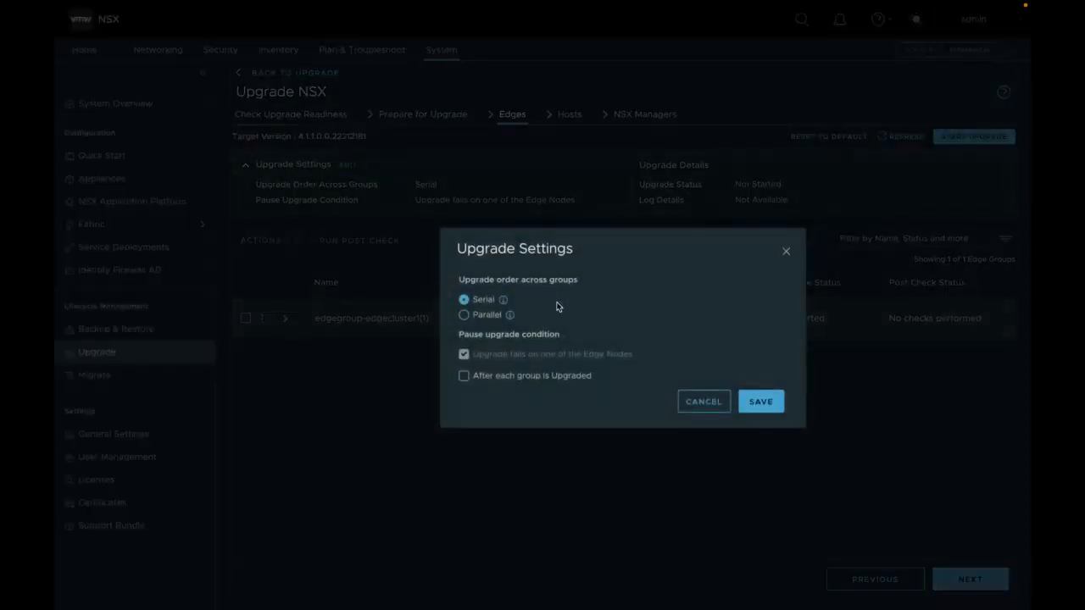
pyautogui.moveTo(502, 293)
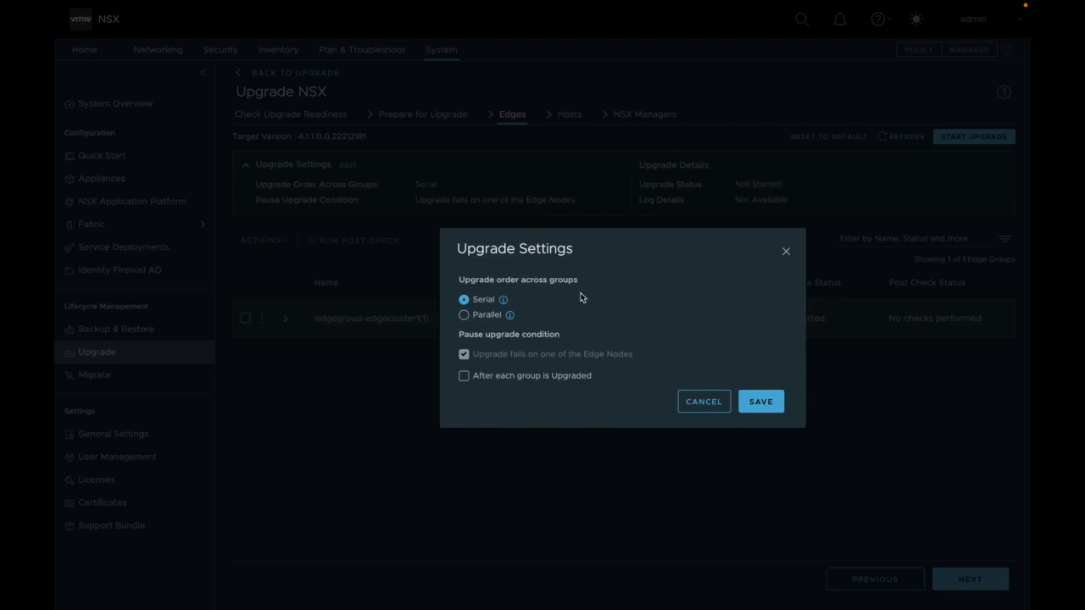
pyautogui.click(760, 401)
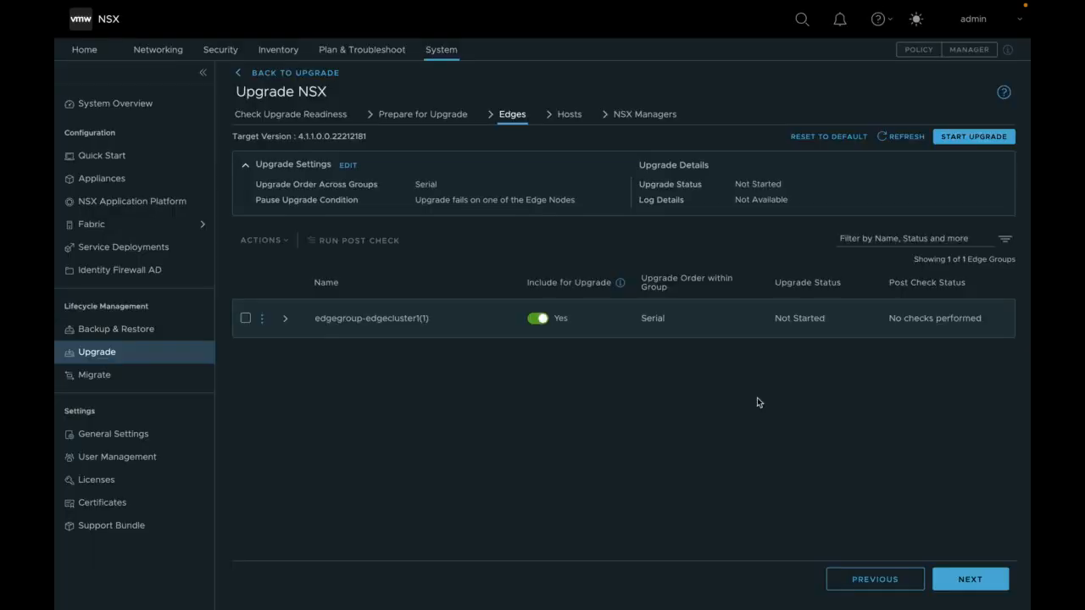
pyautogui.moveTo(956, 142)
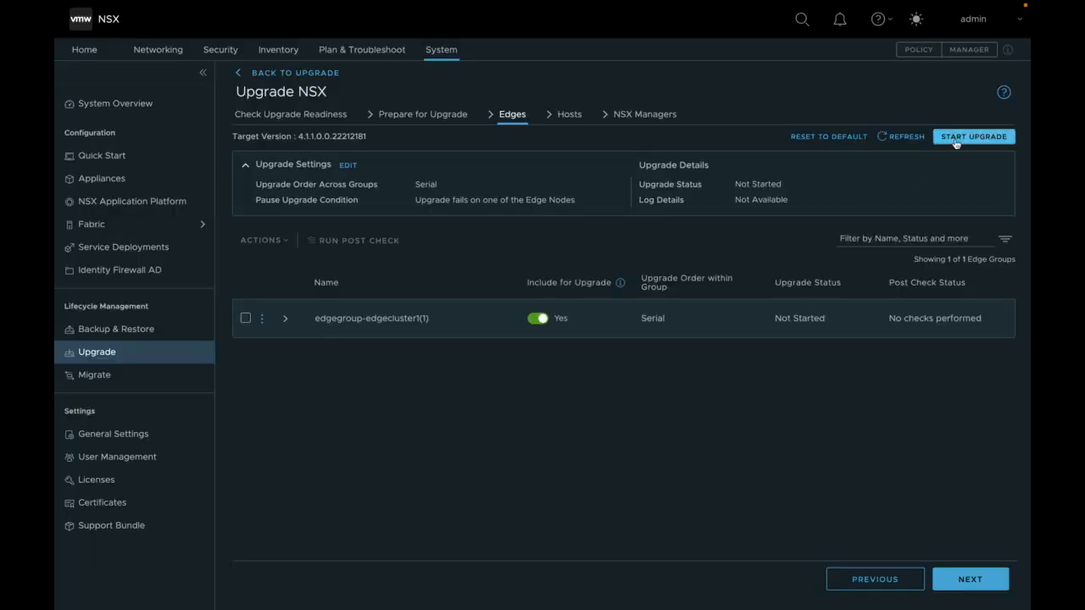
pyautogui.click(973, 137)
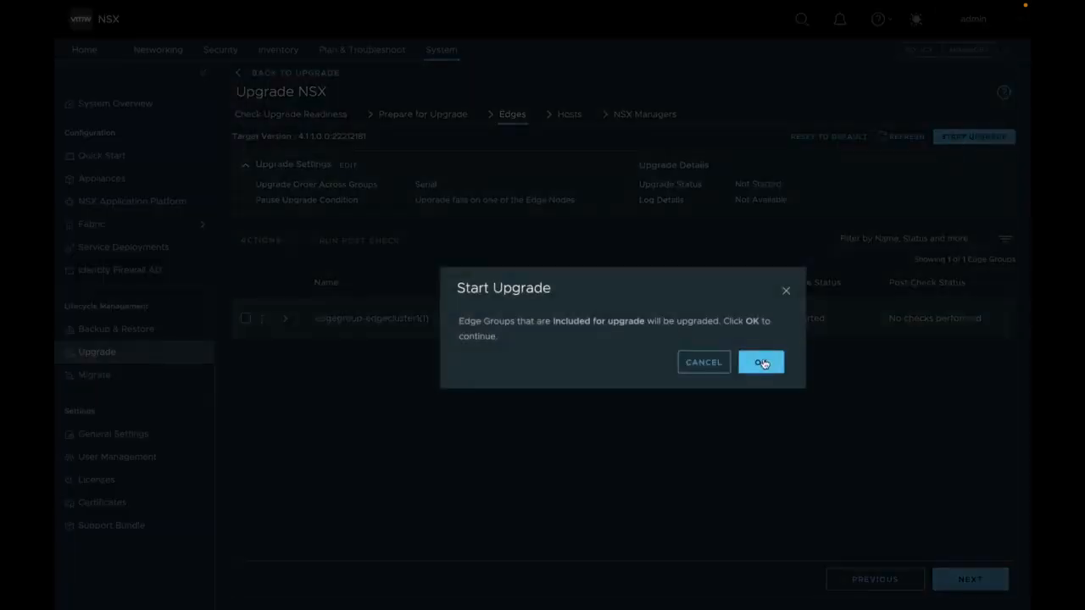
pyautogui.click(760, 362)
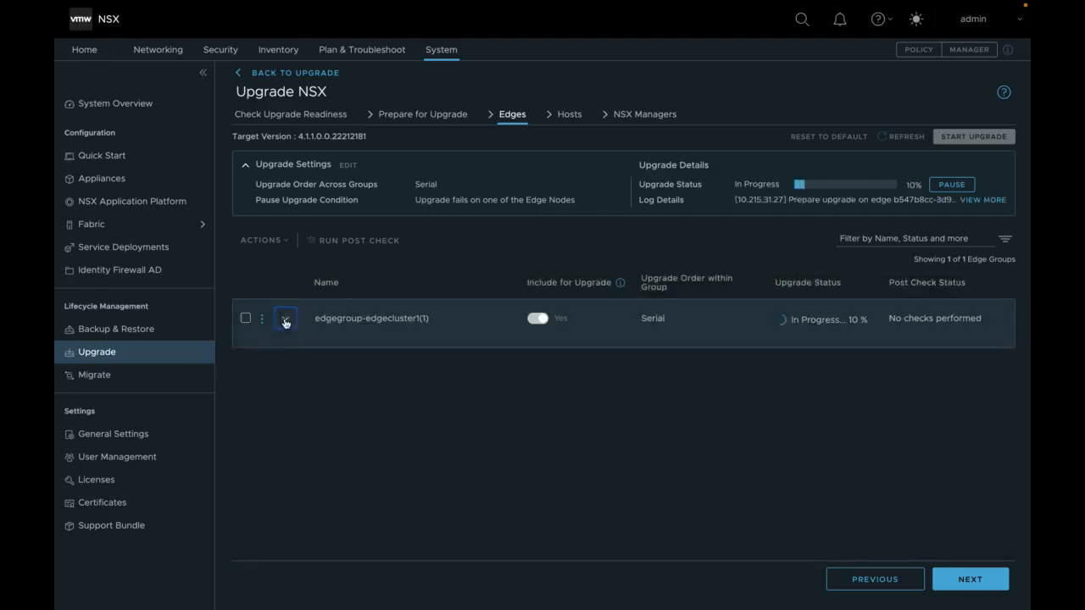
# - Expand the edge group to show its edge, and check then close the Edges Upgrade Logs
pyautogui.click(286, 318)
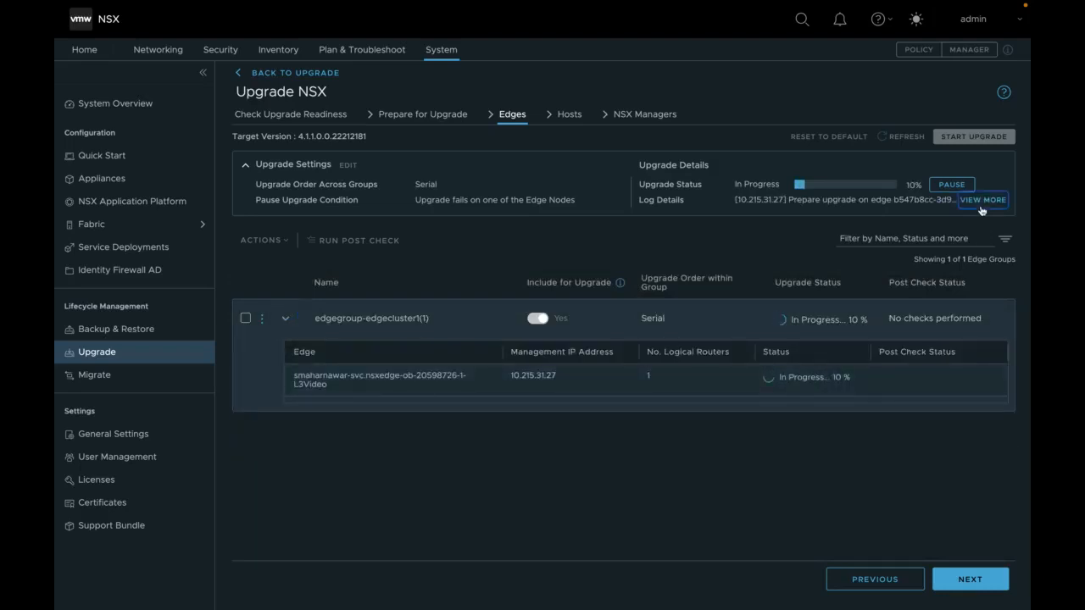
pyautogui.click(983, 199)
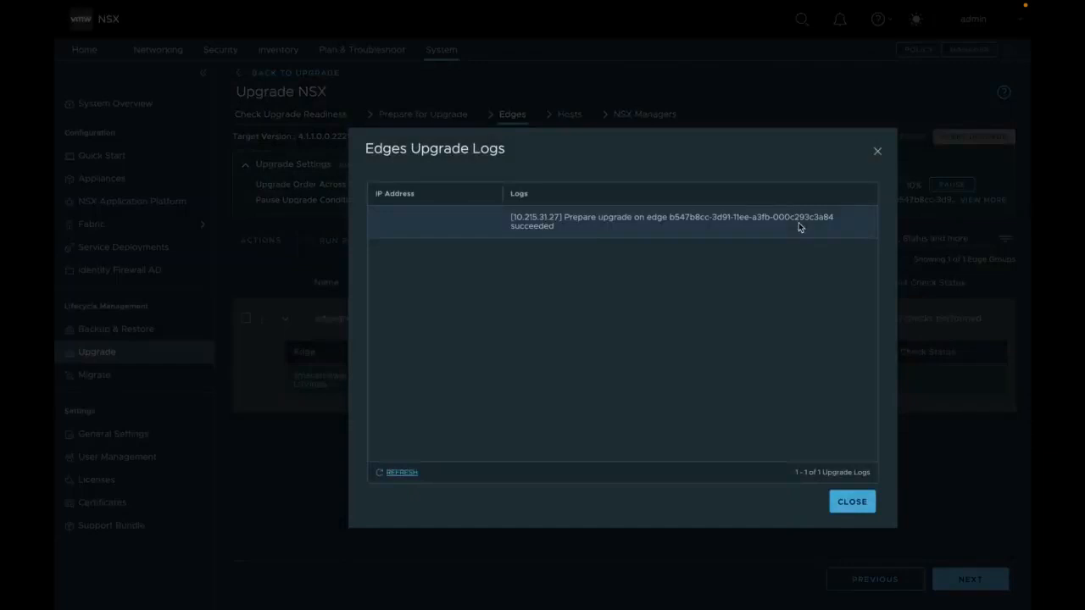
pyautogui.click(851, 501)
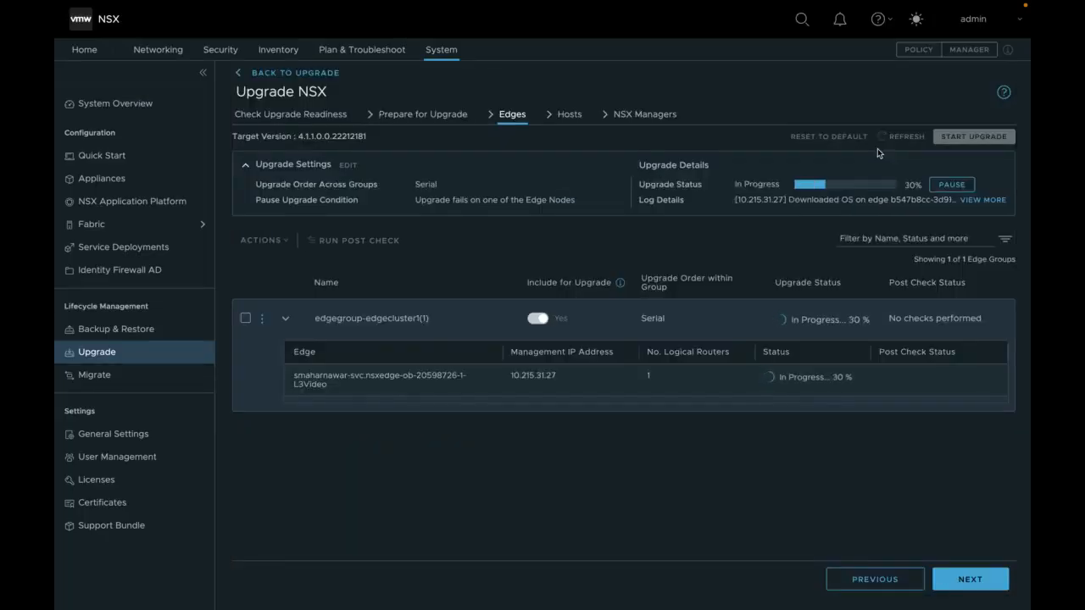
pyautogui.moveTo(824, 107)
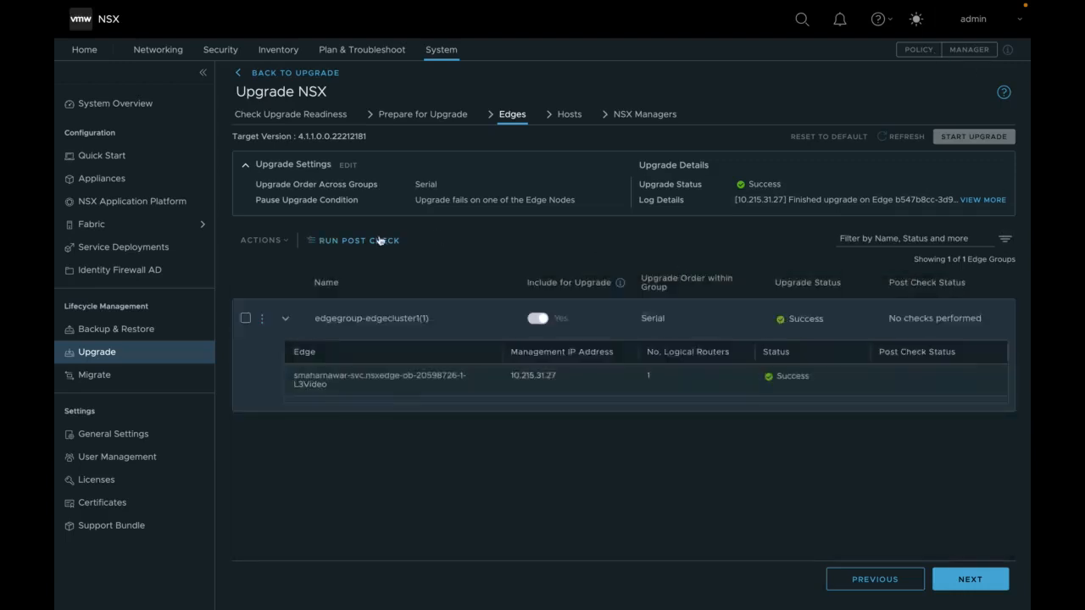
# - Run and confirm post-upgrade checks on the successfully upgraded edge group
pyautogui.click(353, 241)
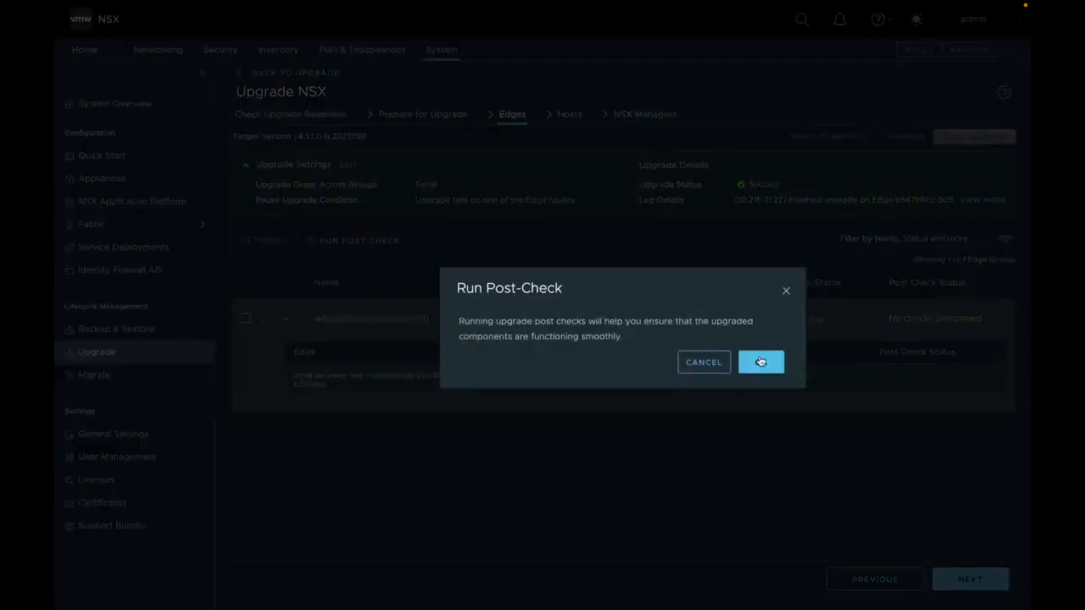
pyautogui.click(761, 362)
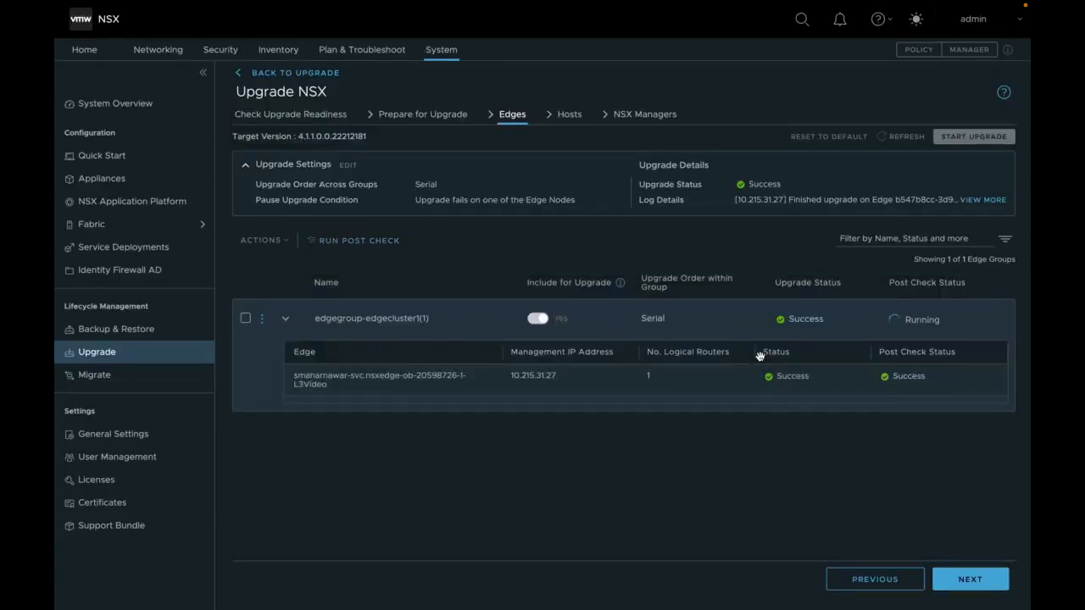